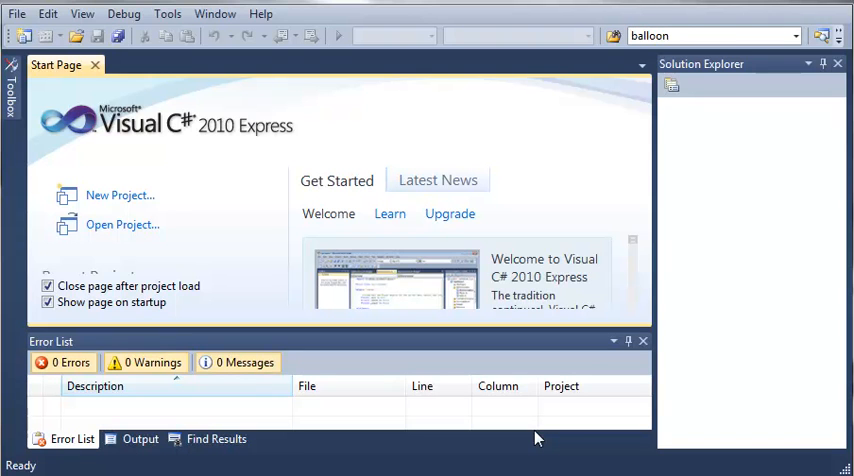
pyautogui.moveTo(113, 222)
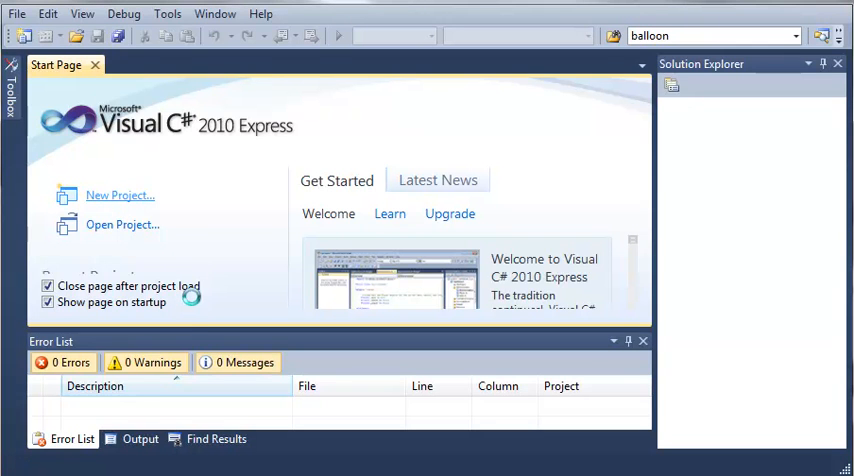
# - Create a new Console Application project named variables
pyautogui.click(119, 195)
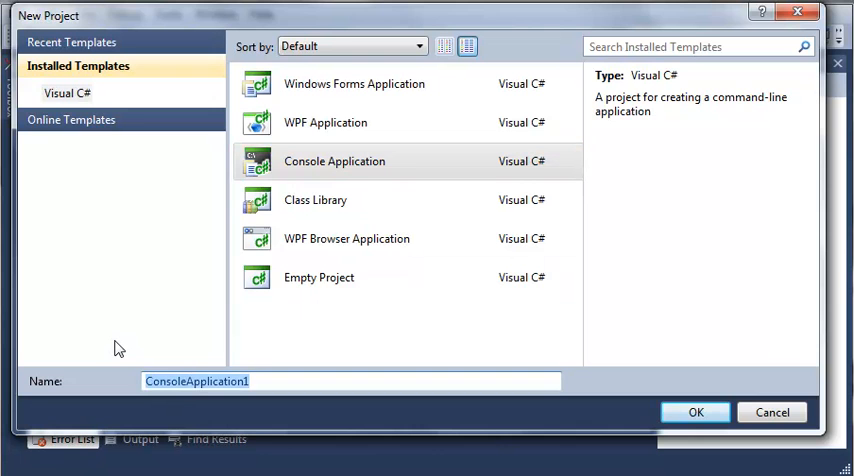
pyautogui.click(695, 412)
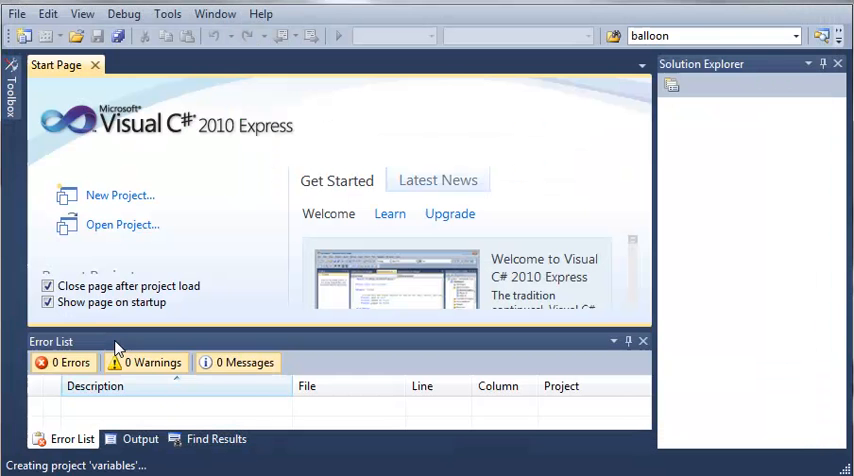
pyautogui.moveTo(185, 292)
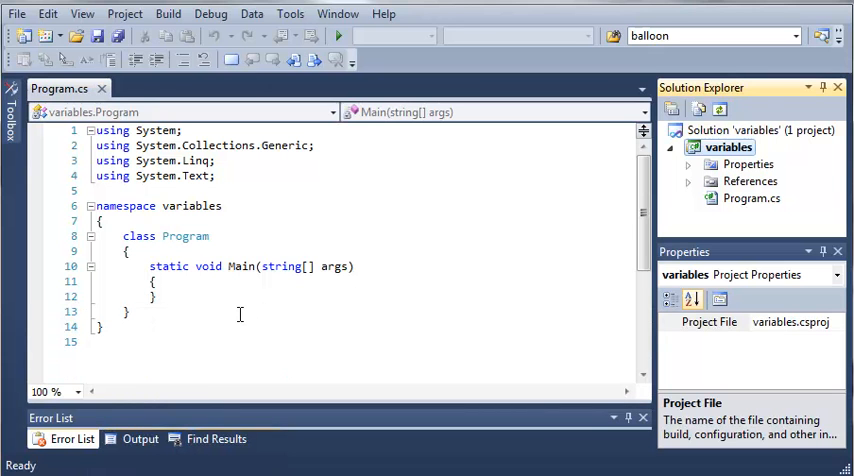
pyautogui.click(155, 281)
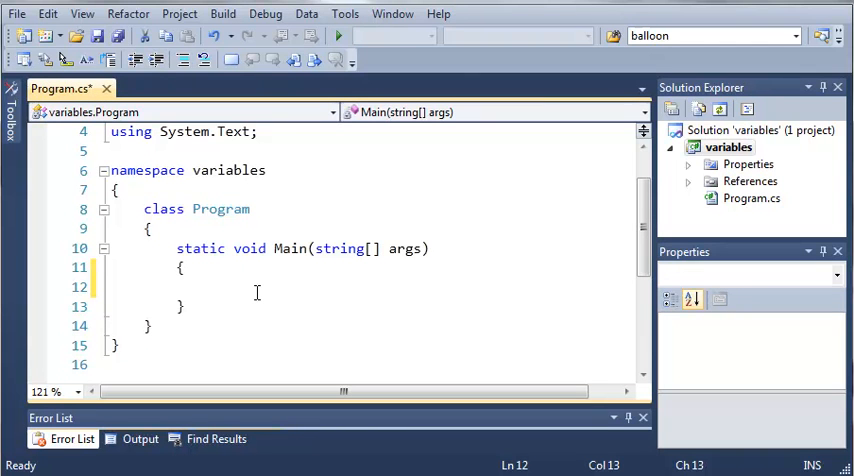
pyautogui.scroll(3)
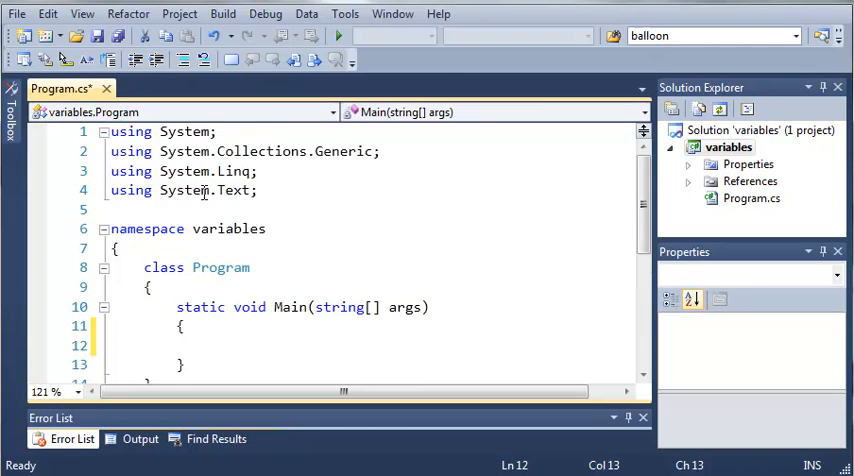
pyautogui.scroll(-3)
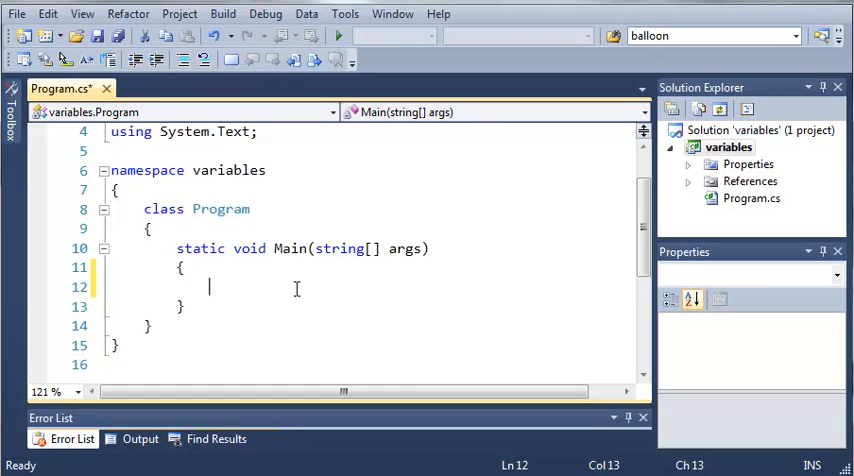
pyautogui.moveTo(253, 307)
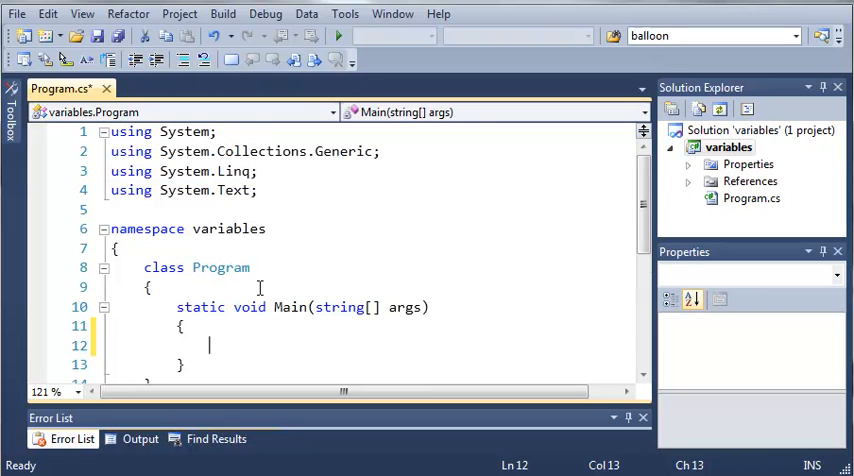
pyautogui.click(260, 190)
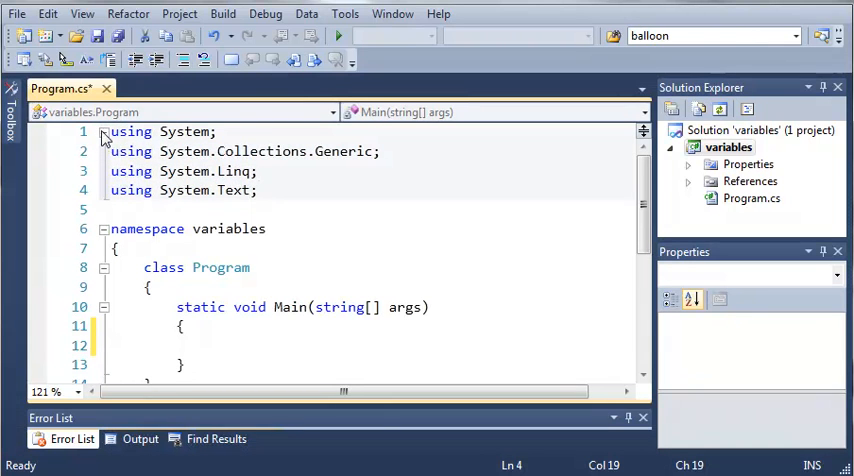
pyautogui.click(104, 131)
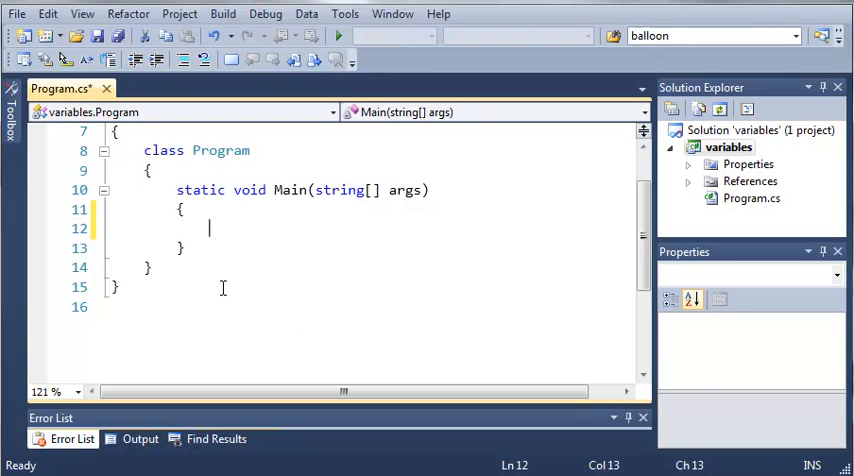
pyautogui.moveTo(216, 288)
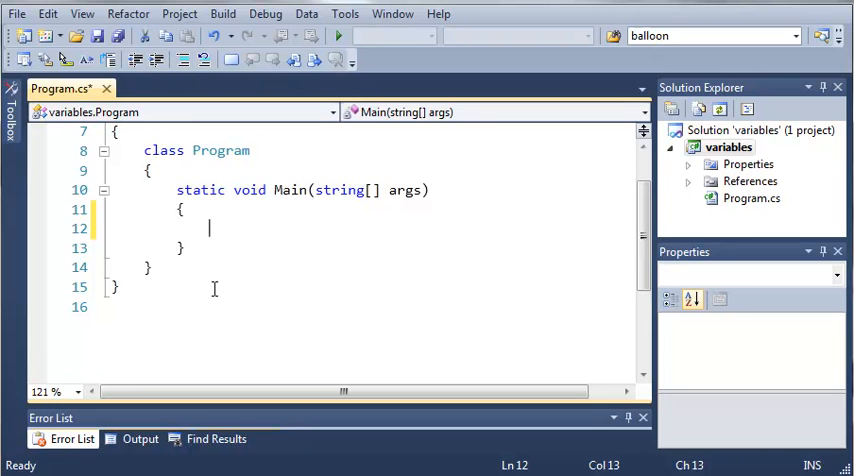
pyautogui.moveTo(181, 297)
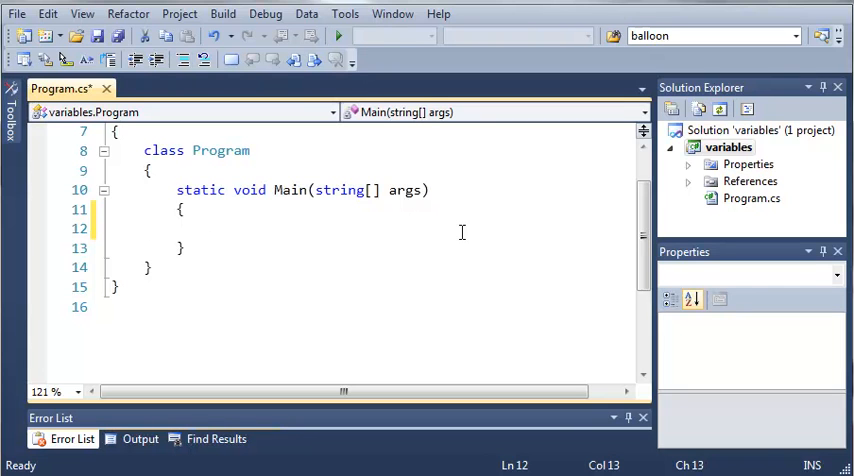
# - Declare int myInt = 5; inside Main and select the name myInt
pyautogui.write('int')
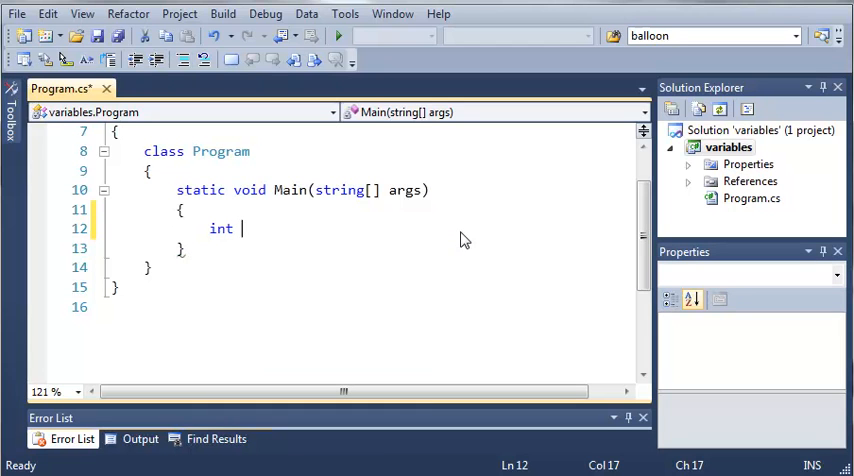
pyautogui.write('m')
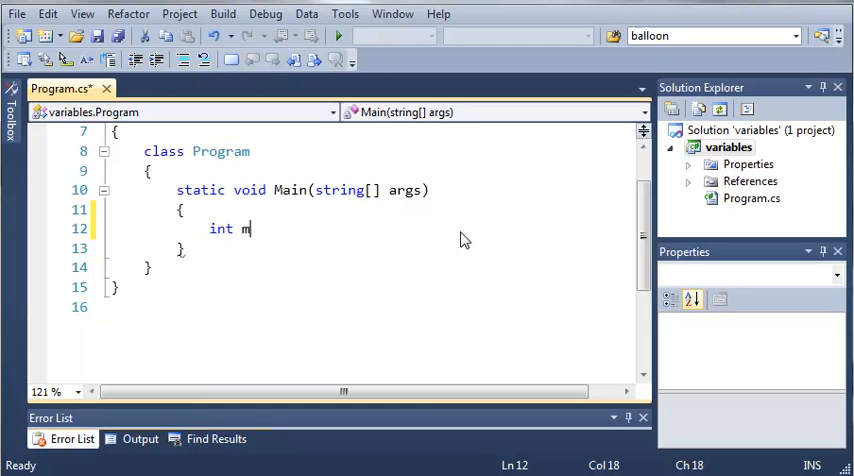
pyautogui.write('yInt')
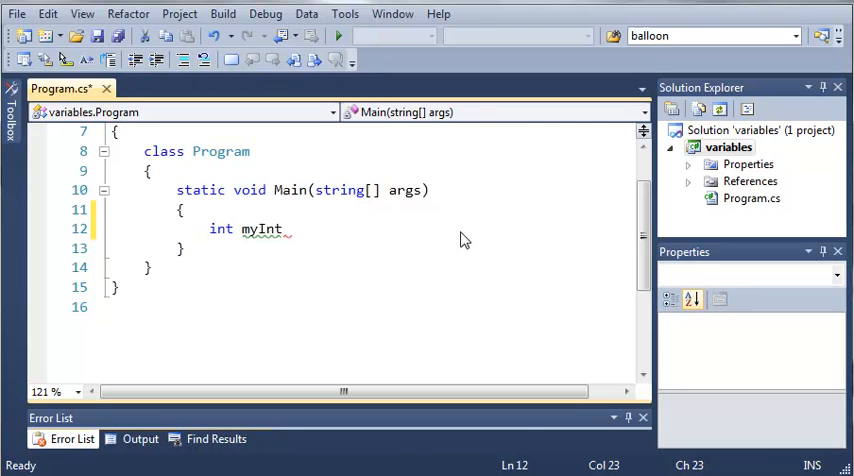
pyautogui.write('=')
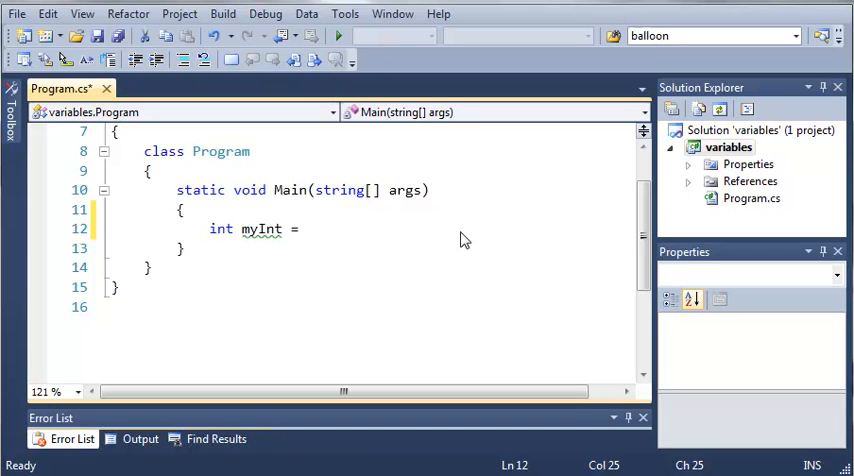
pyautogui.write('5;')
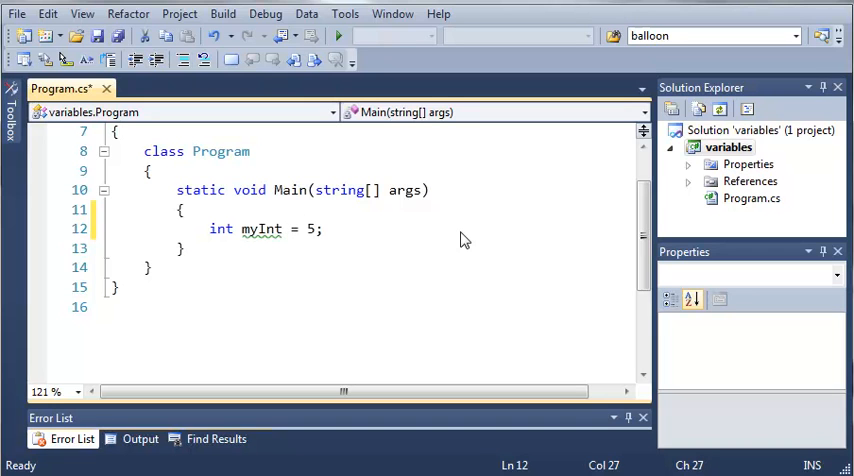
pyautogui.moveTo(262, 229)
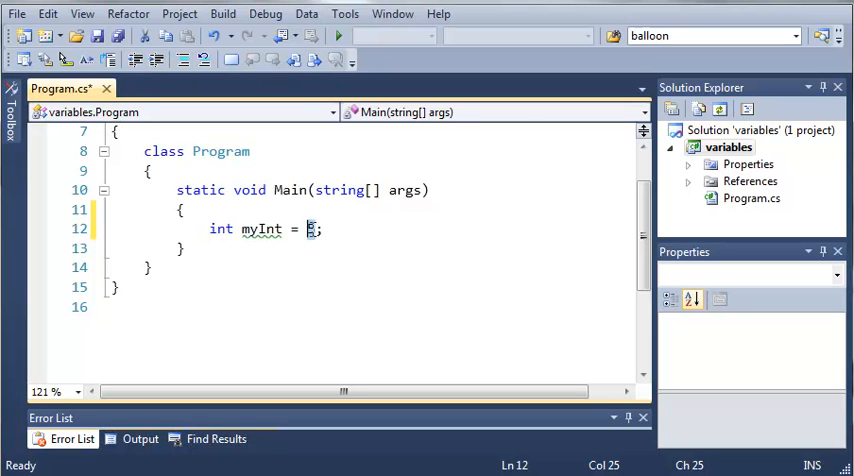
pyautogui.moveTo(262, 229)
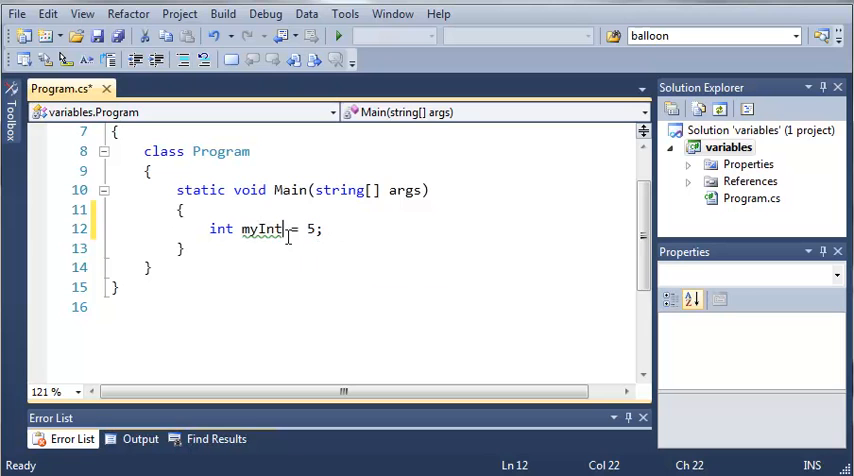
pyautogui.doubleClick(261, 229)
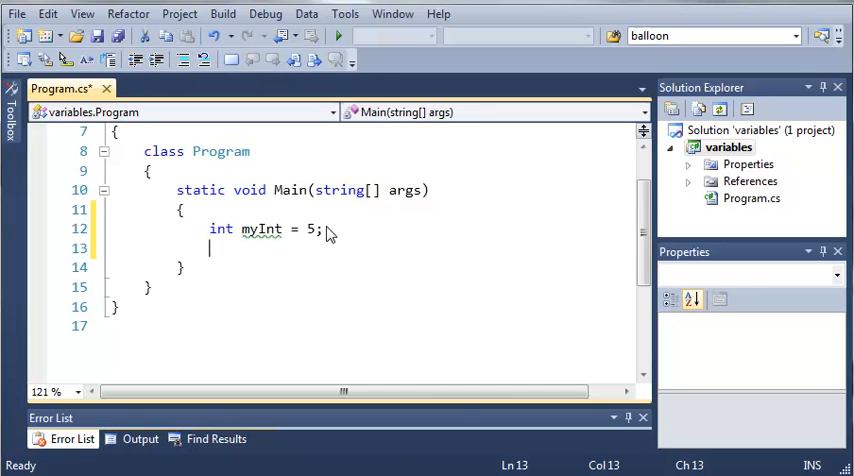
# - Add Console.WriteLine(myInt); below the declaration, browsing the WriteLine overloads
pyautogui.write('Console.WriteLine(')
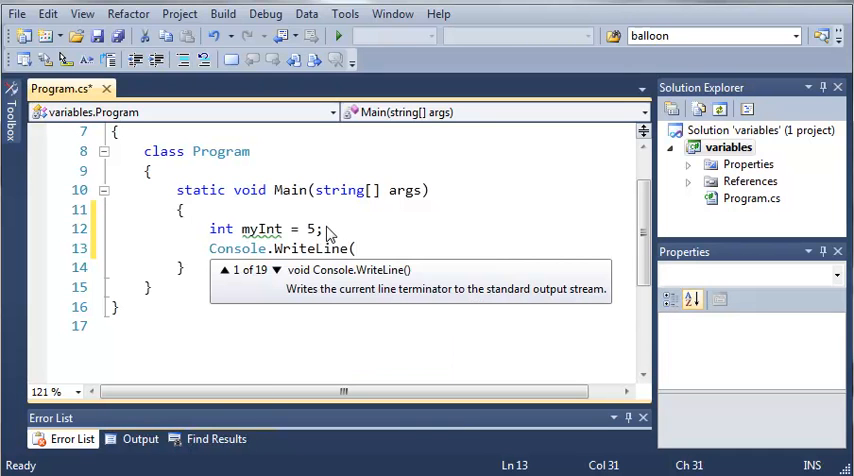
pyautogui.moveTo(280, 270)
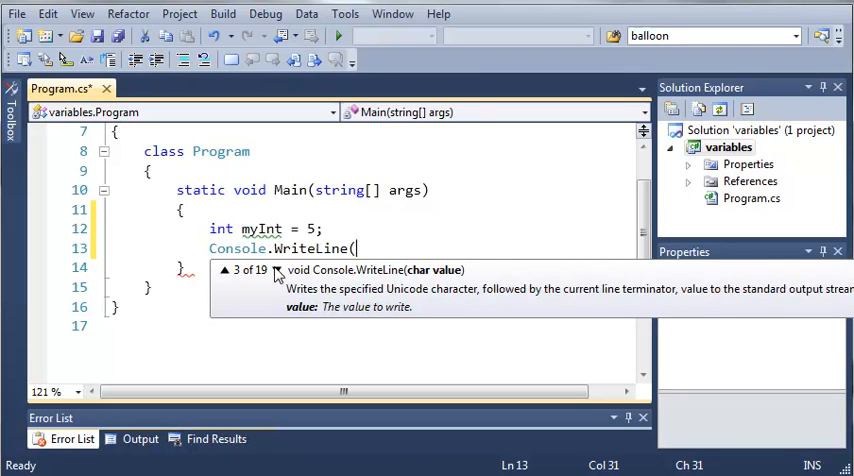
pyautogui.click(278, 277)
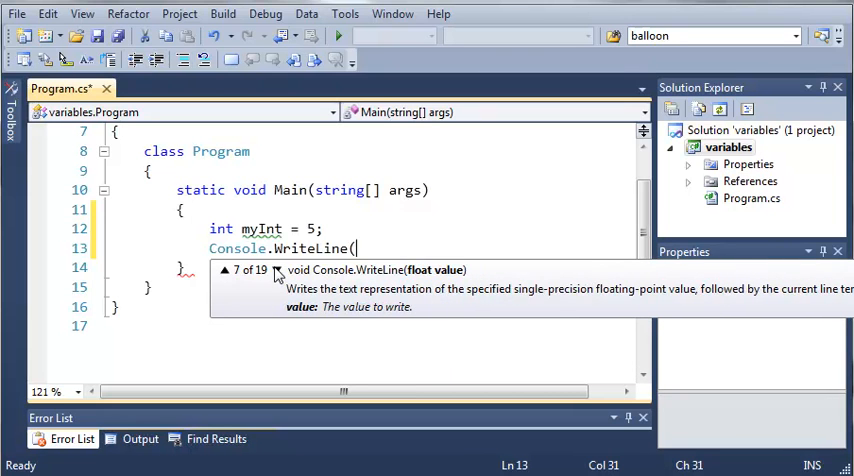
pyautogui.click(278, 270)
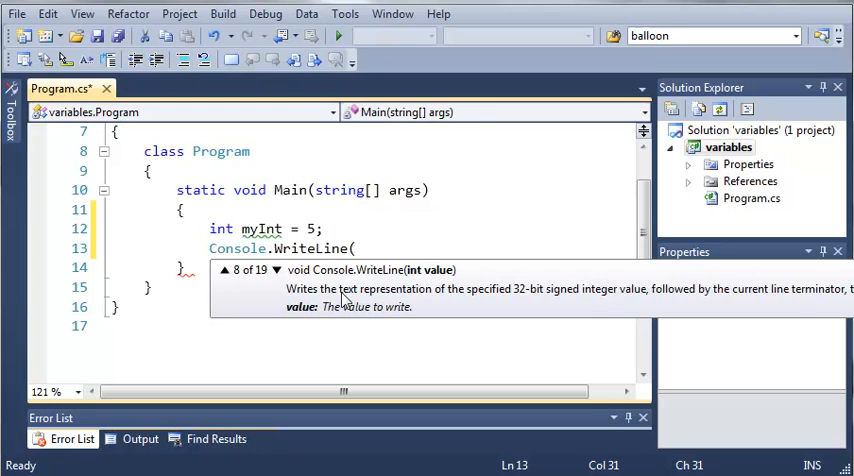
pyautogui.moveTo(477, 315)
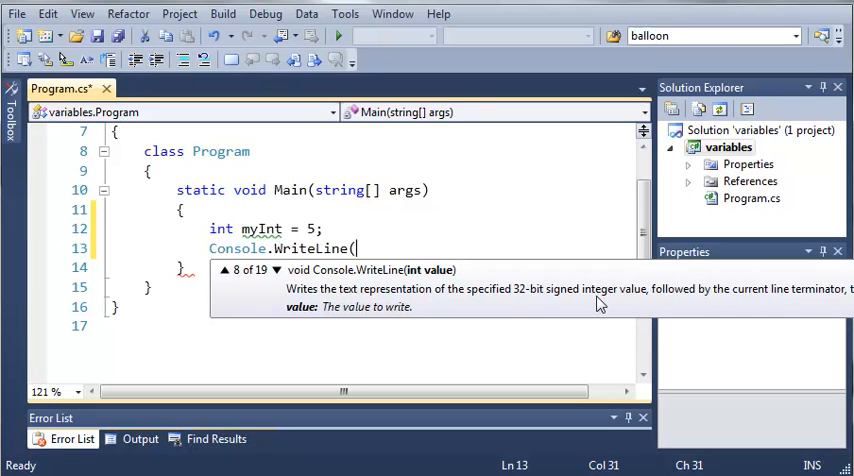
pyautogui.moveTo(427, 280)
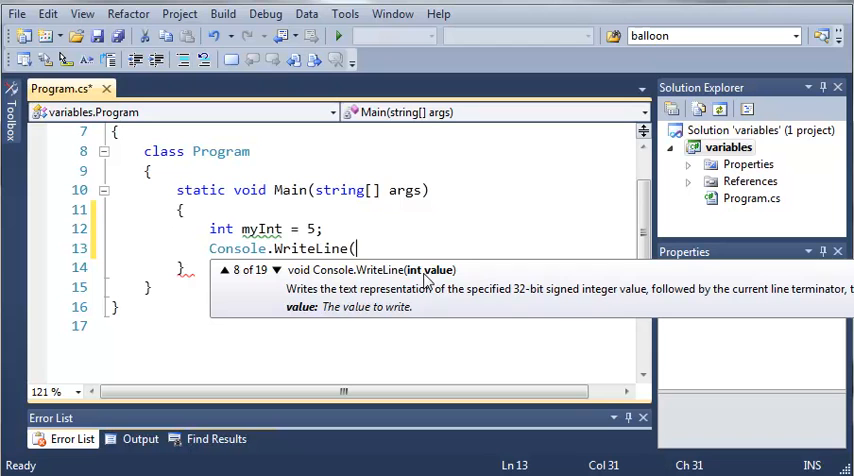
pyautogui.moveTo(426, 280)
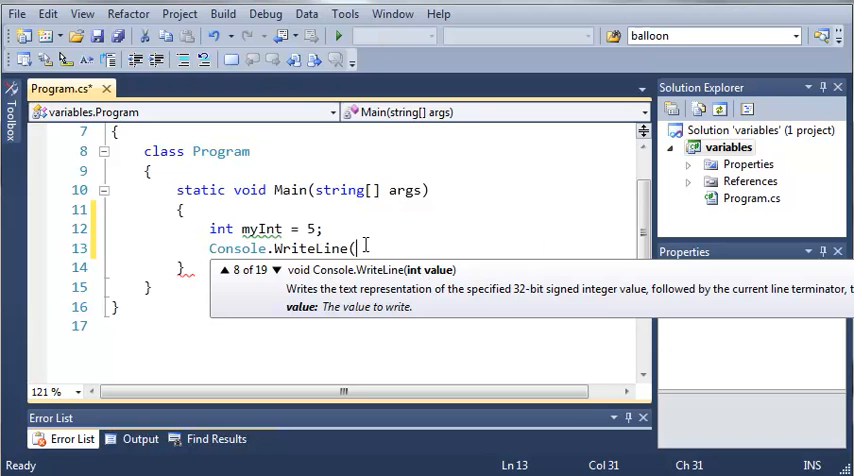
pyautogui.write('myInt);')
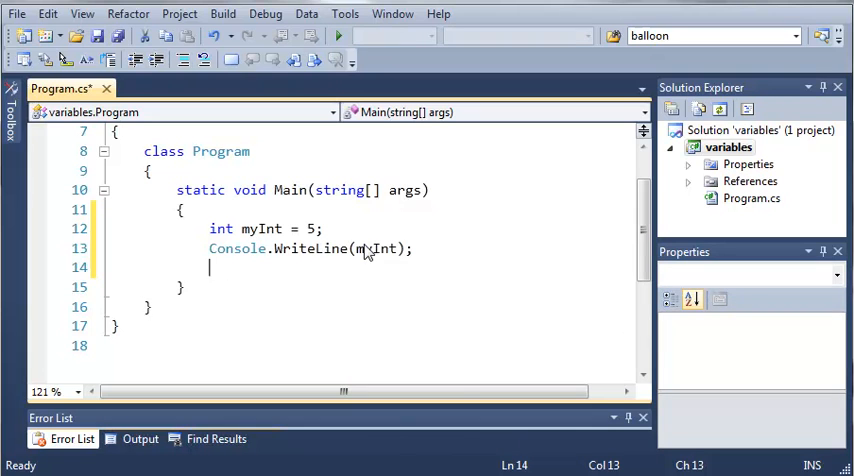
# - Add myInt = 7;, a second Console.WriteLine(myInt);, and Console.ReadLine();
pyautogui.write('myInt = 7')
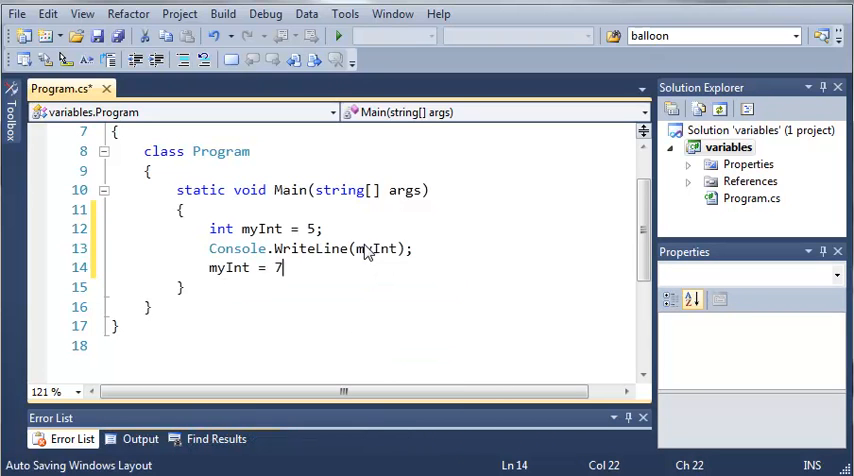
pyautogui.press('enter')
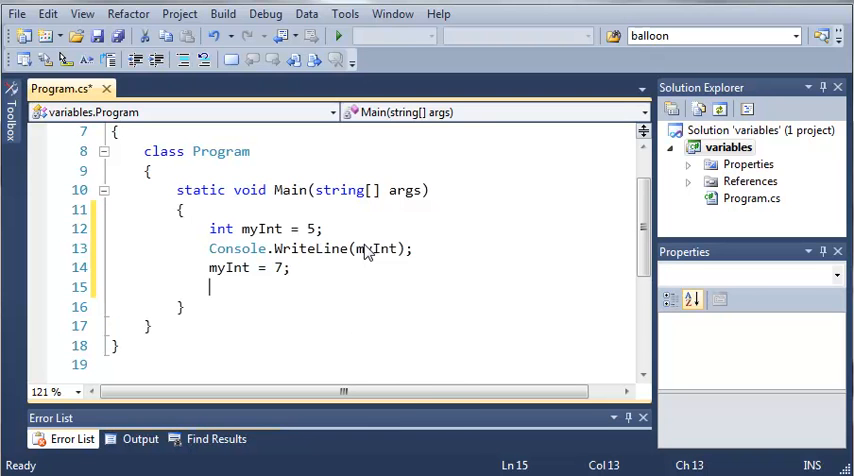
pyautogui.write('Console.WriteLine(m')
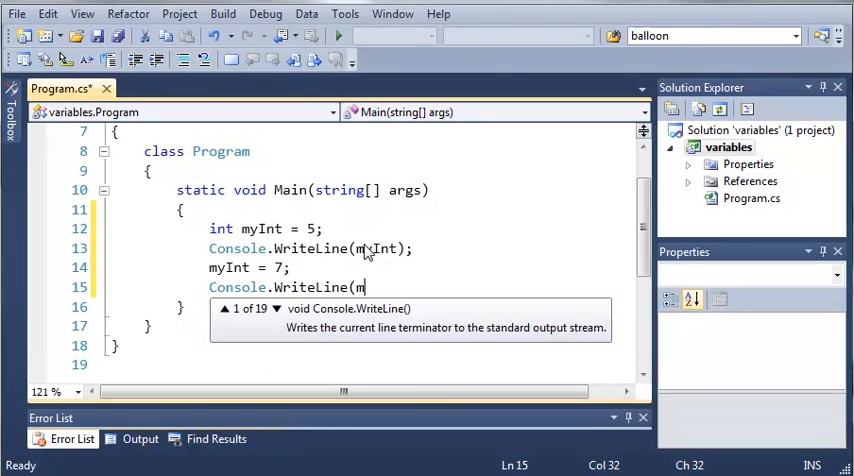
pyautogui.write('yInt);')
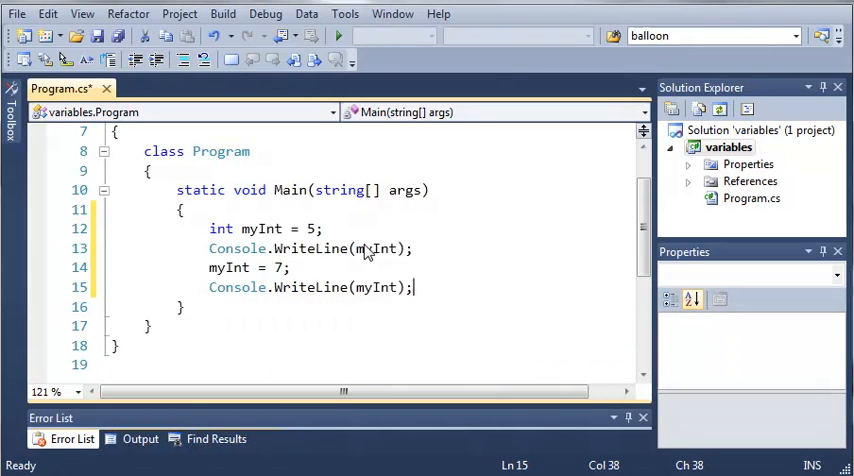
pyautogui.write('C')
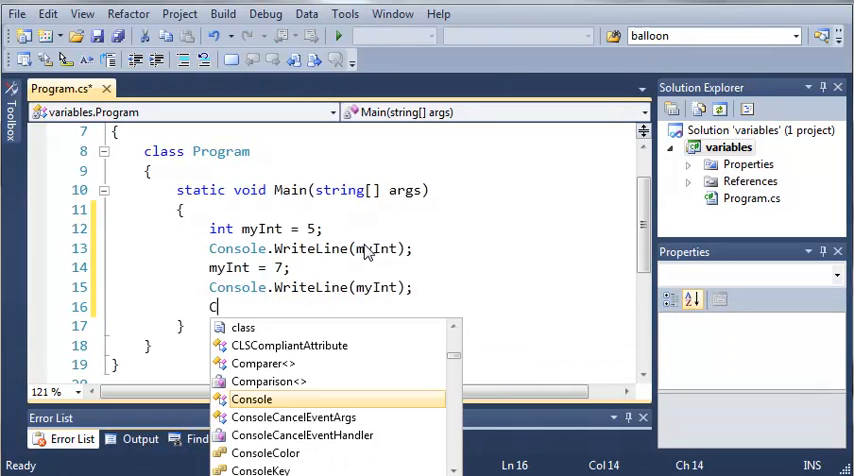
pyautogui.write('onsole.ReadLine();')
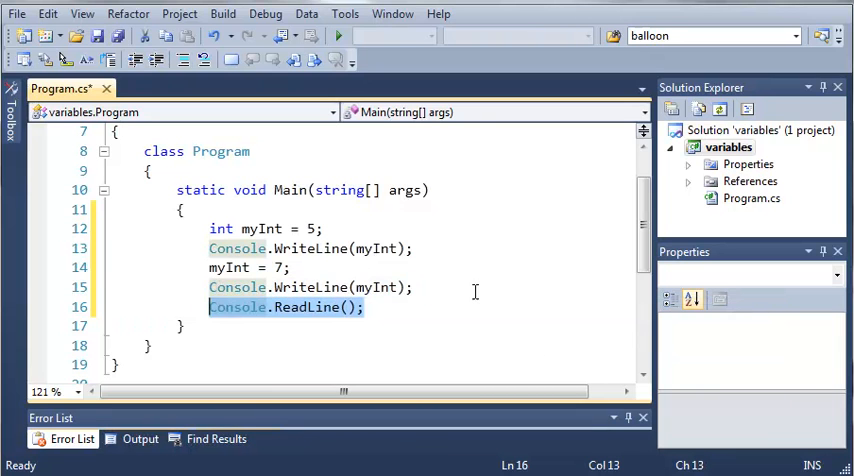
pyautogui.click(210, 307)
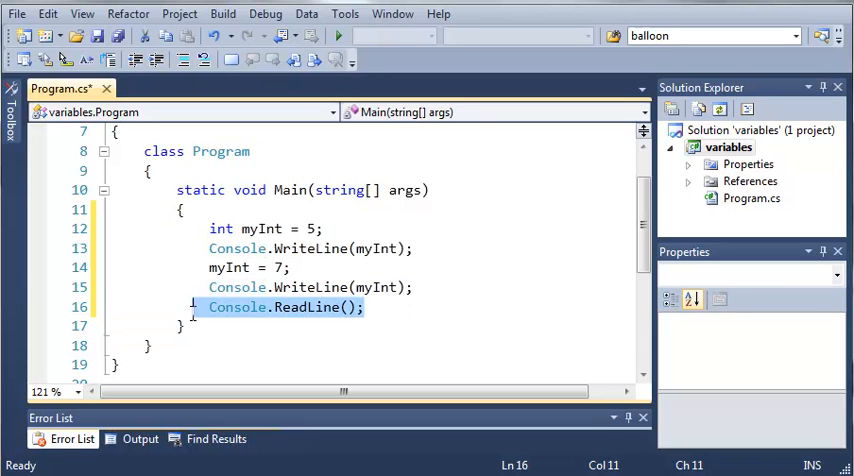
pyautogui.doubleClick(237, 307)
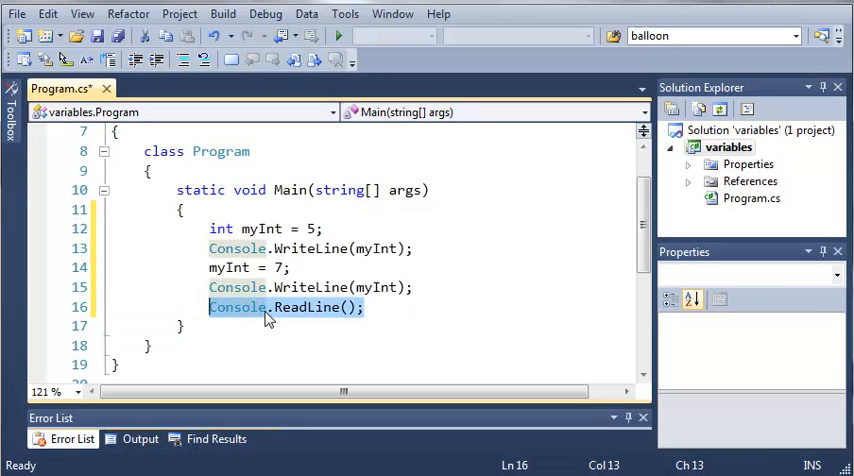
pyautogui.moveTo(280, 307)
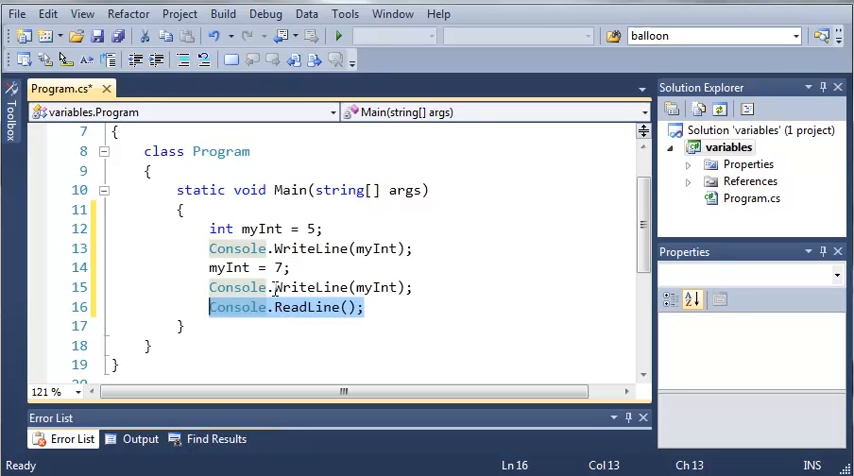
pyautogui.click(347, 228)
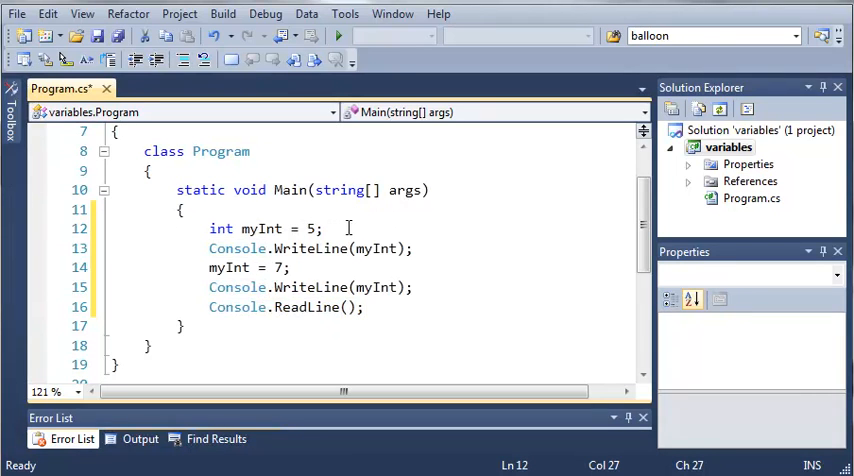
pyautogui.click(255, 229)
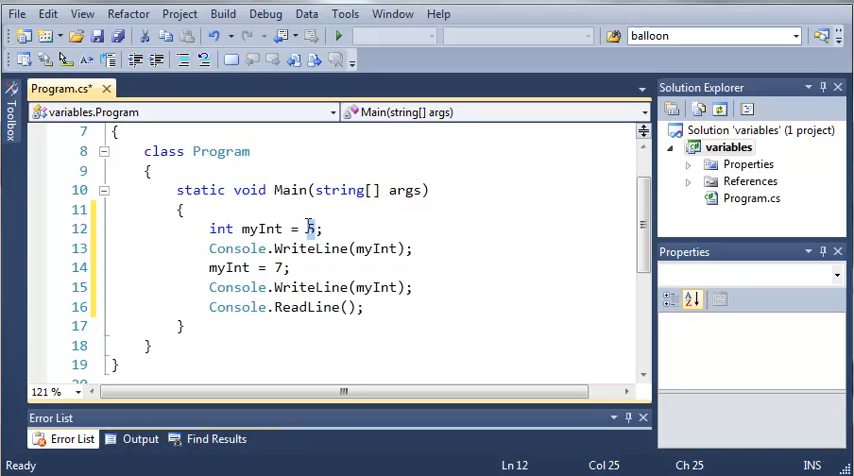
pyautogui.moveTo(237, 248)
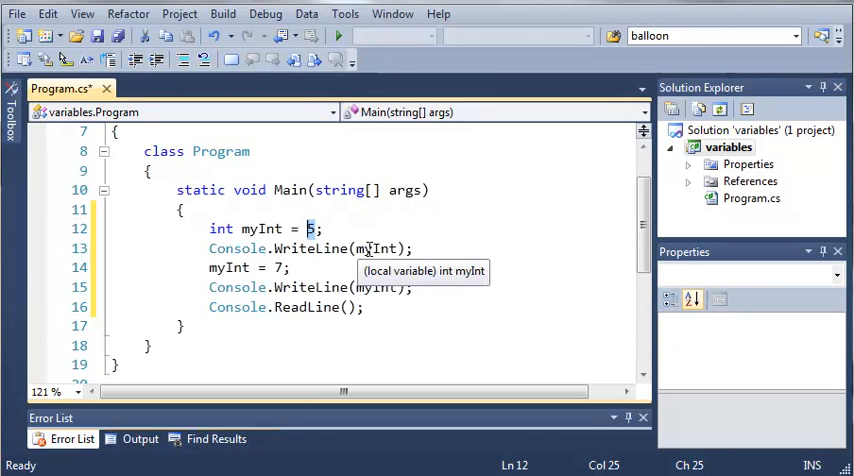
pyautogui.doubleClick(378, 248)
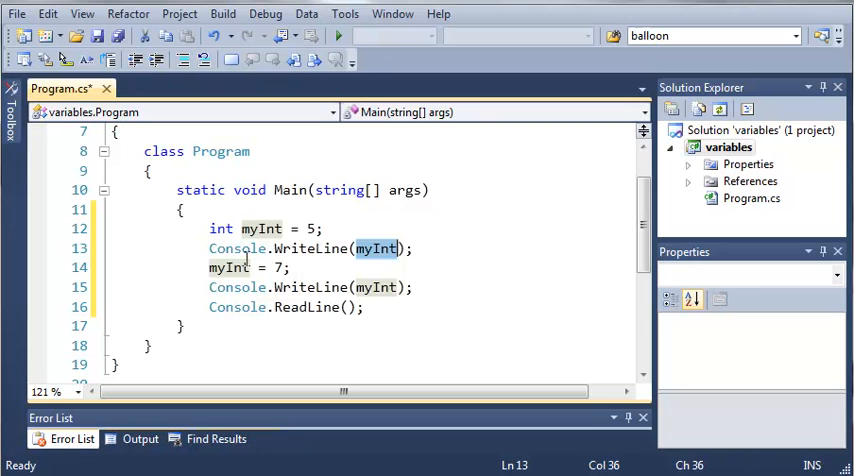
pyautogui.click(258, 267)
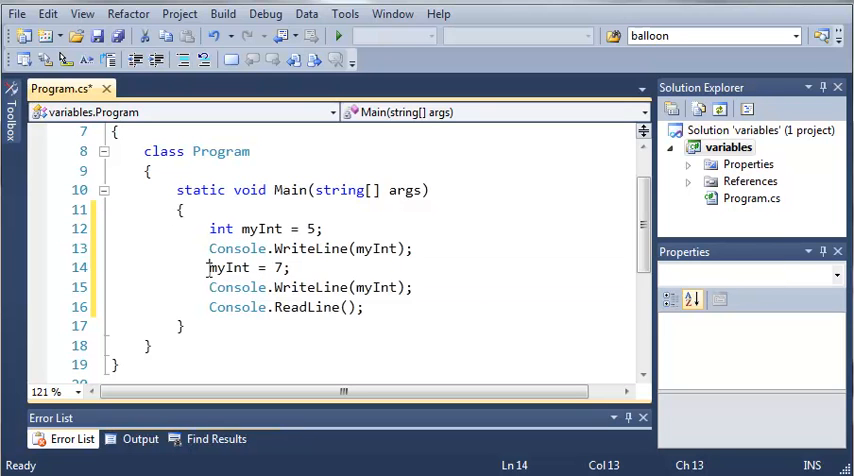
pyautogui.moveTo(230, 267)
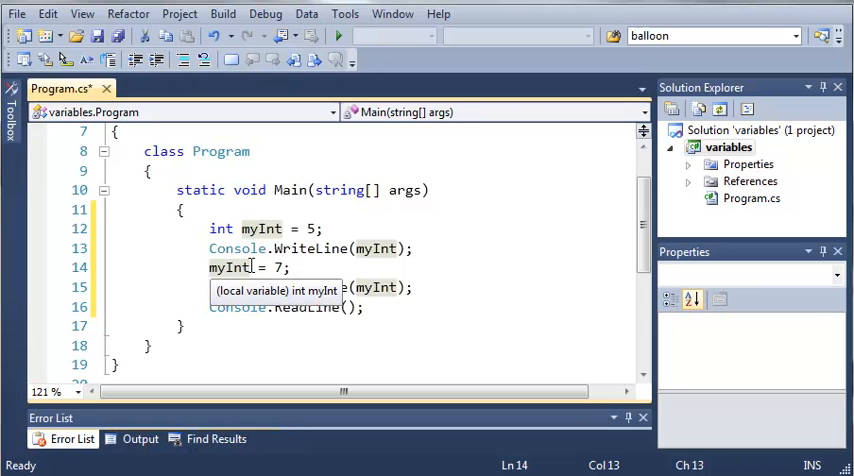
pyautogui.moveTo(281, 229)
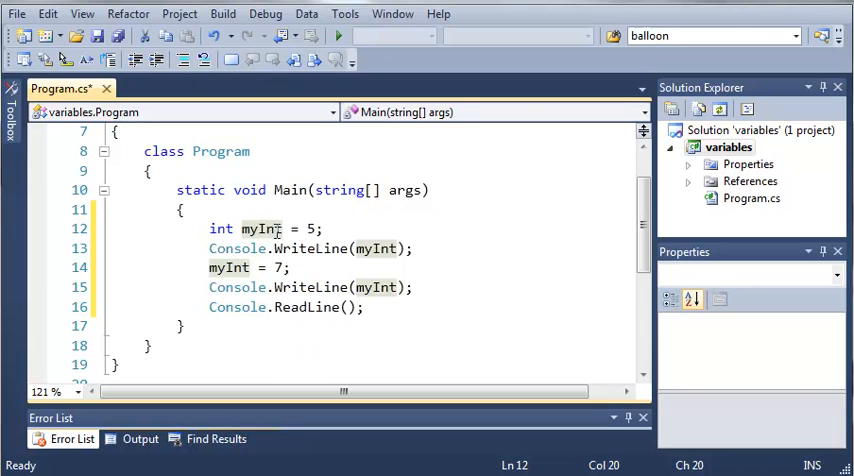
pyautogui.click(240, 267)
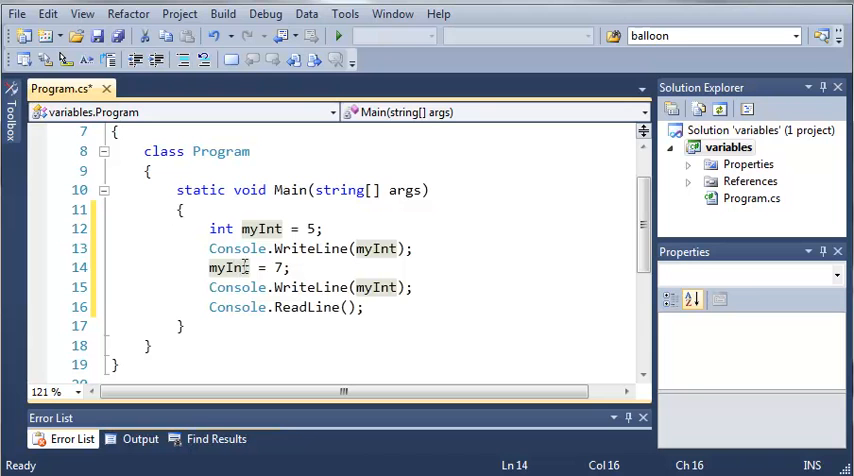
pyautogui.moveTo(378, 287)
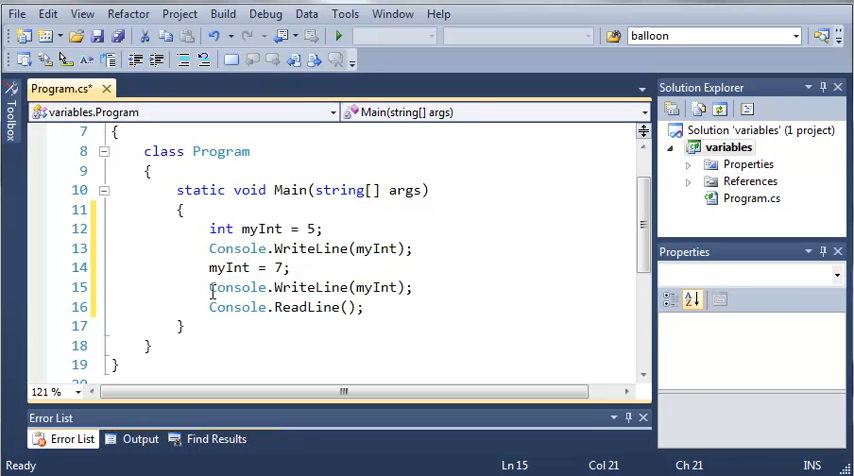
pyautogui.tripleClick(310, 287)
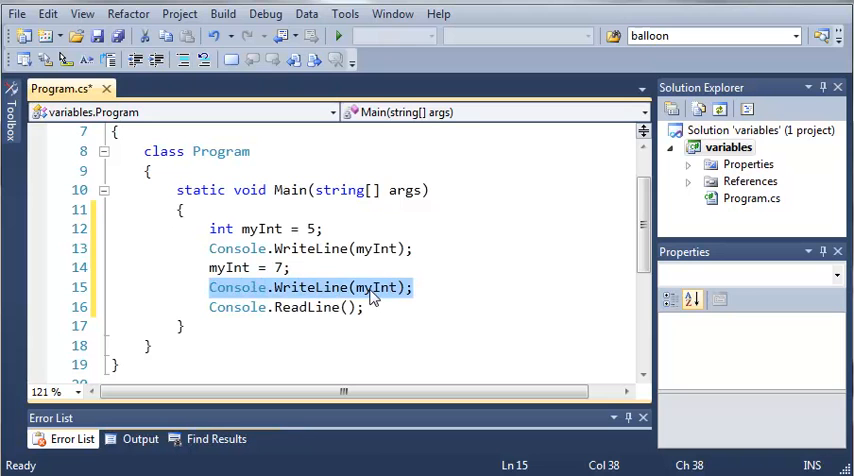
pyautogui.moveTo(368, 301)
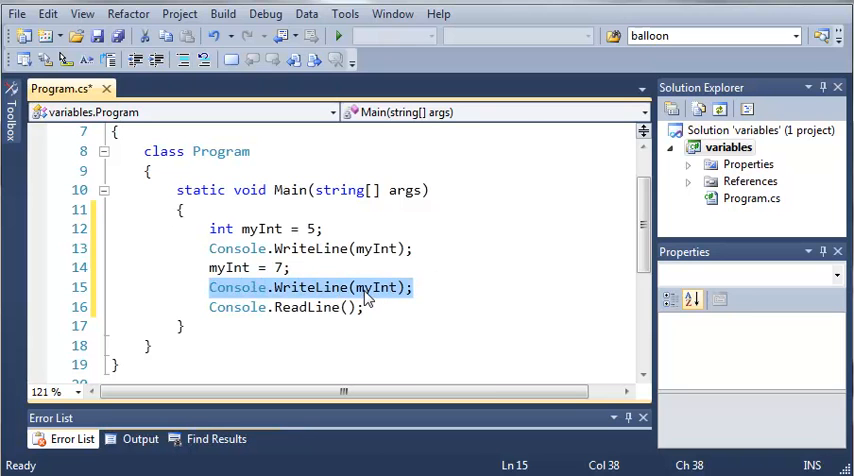
pyautogui.click(367, 307)
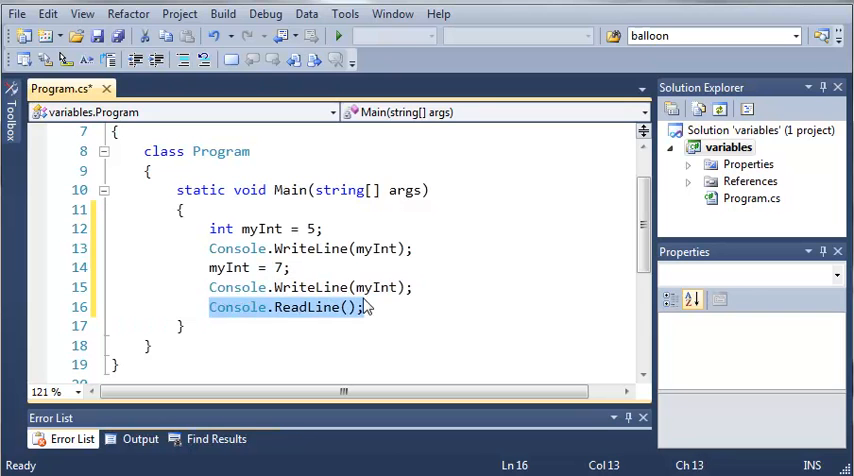
pyautogui.click(338, 35)
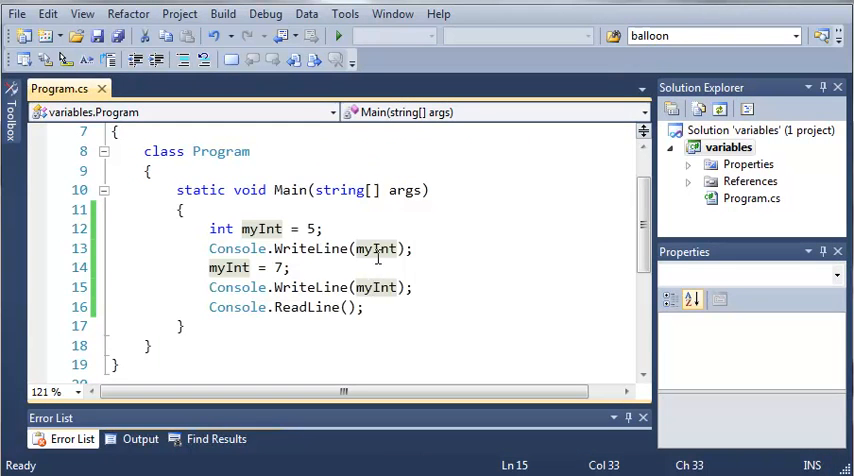
# - Trim Main to declaring myInt = 5, printing it, and calling ReadLine
pyautogui.click(294, 229)
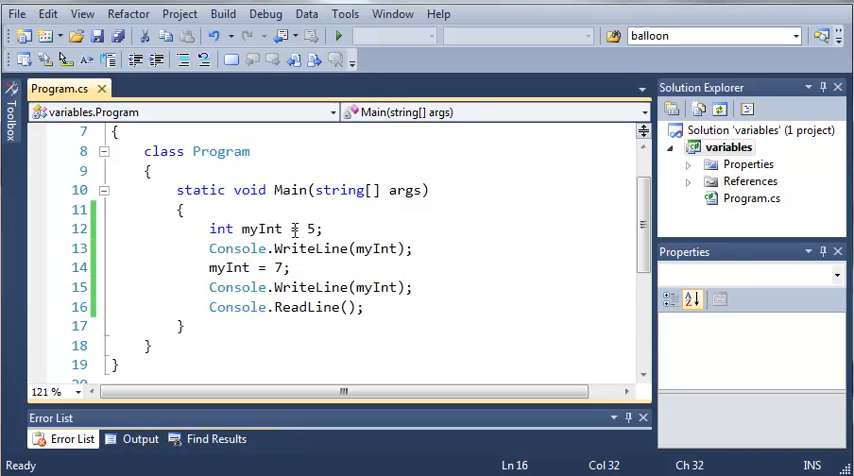
pyautogui.click(230, 267)
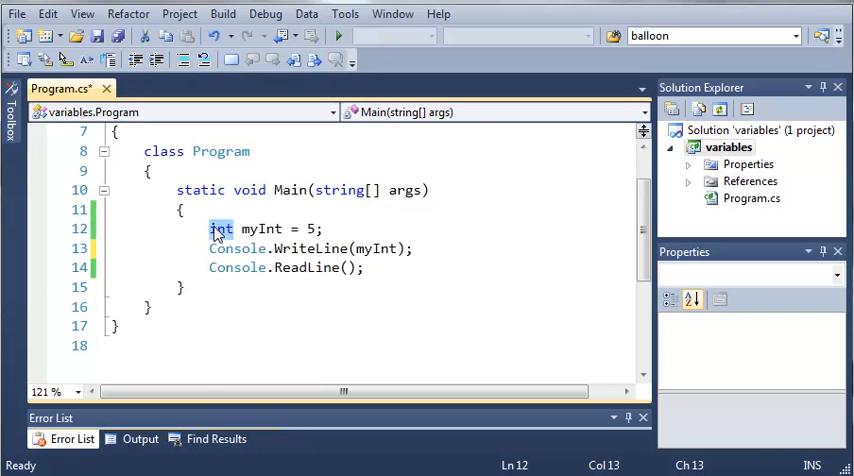
# - Declare myVar as a double, print myVar, and run the program
pyautogui.write('double')
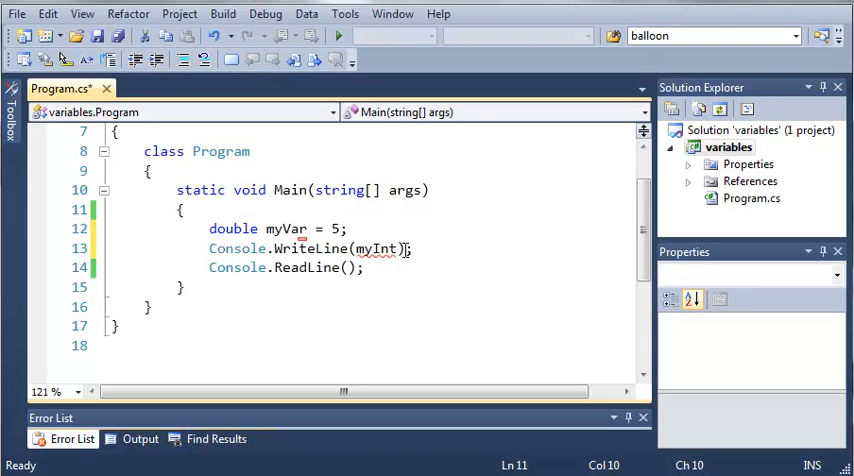
pyautogui.doubleClick(380, 249)
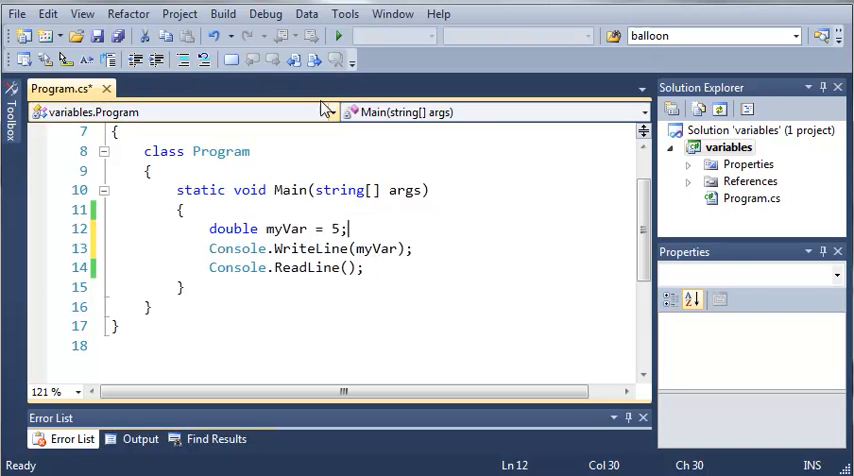
pyautogui.click(339, 35)
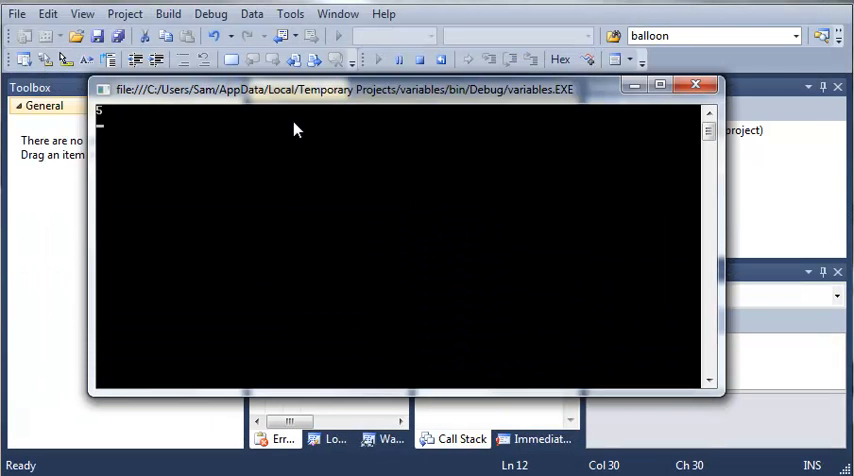
# - Change myVar's value to 5.0, then 5.5, running the program after each
pyautogui.click(695, 84)
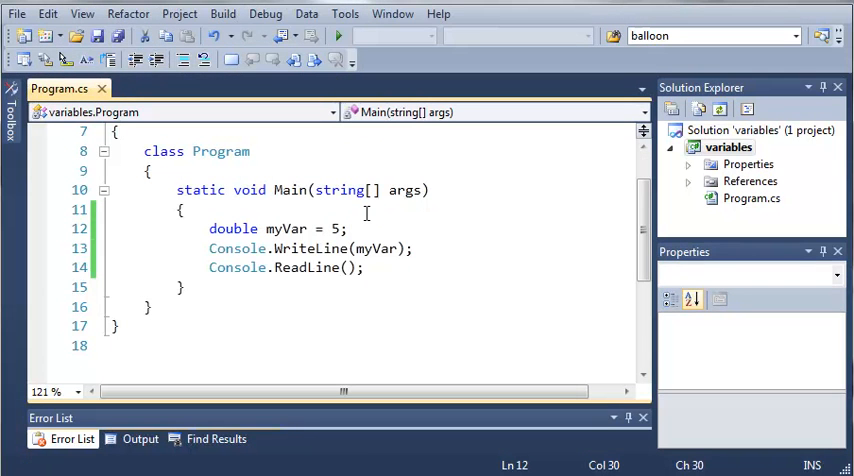
pyautogui.write('.')
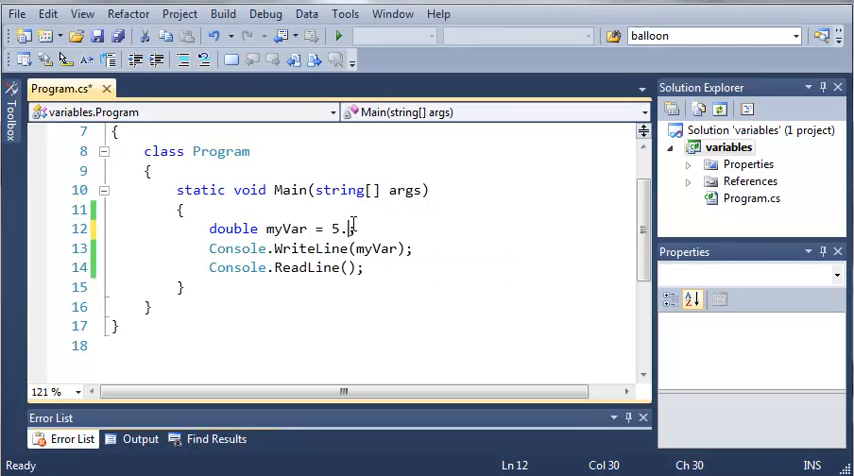
pyautogui.write('0')
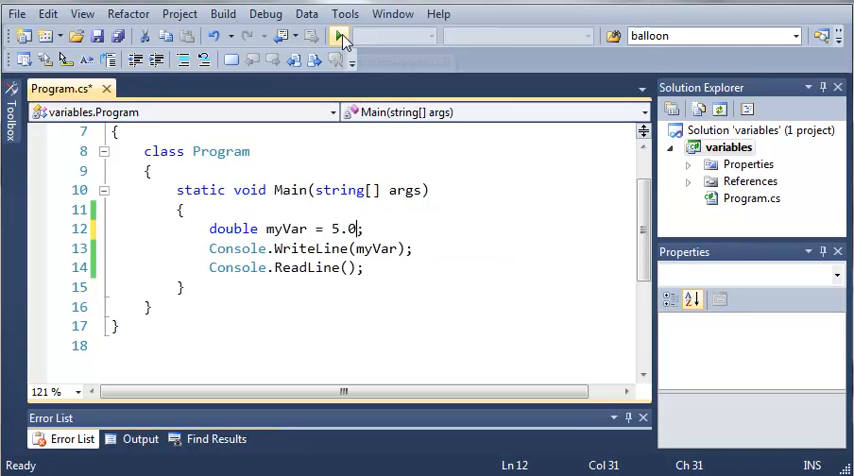
pyautogui.click(340, 35)
pyautogui.write('5')
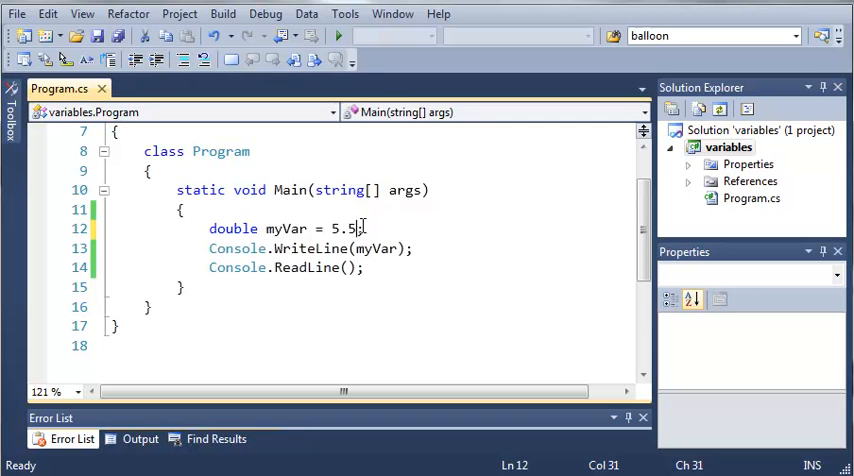
pyautogui.click(339, 35)
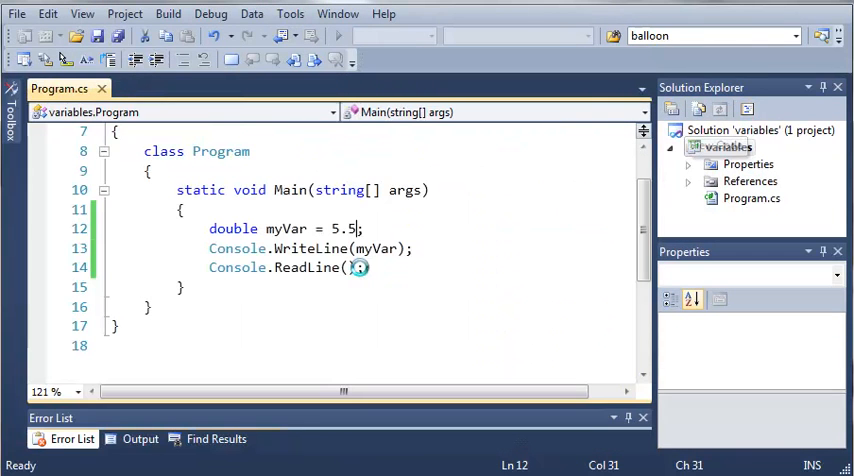
# - Change myVar to bool true, run with F5 to print True, and close the console
pyautogui.doubleClick(233, 229)
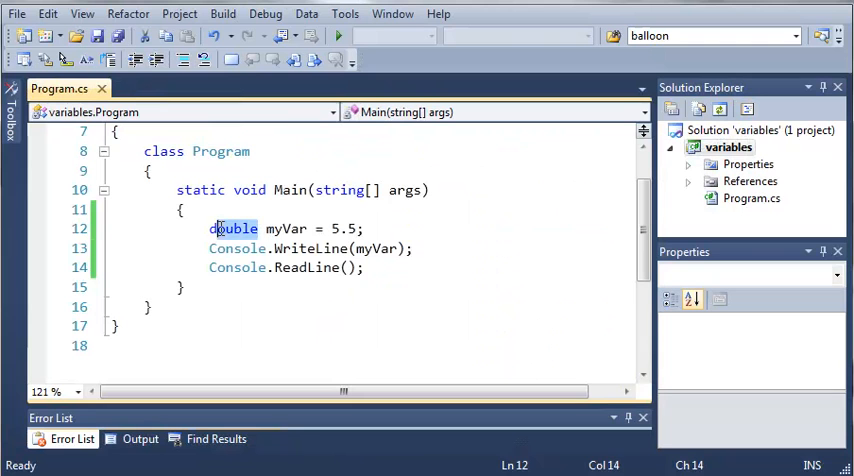
pyautogui.write('bool')
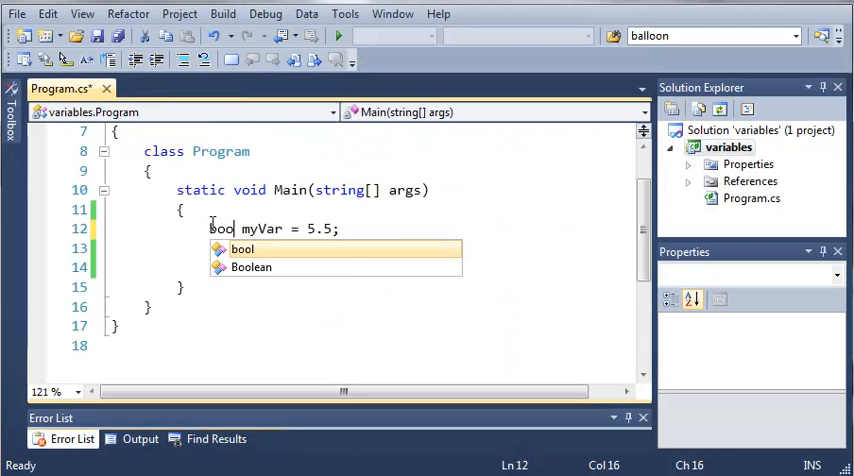
pyautogui.write('l')
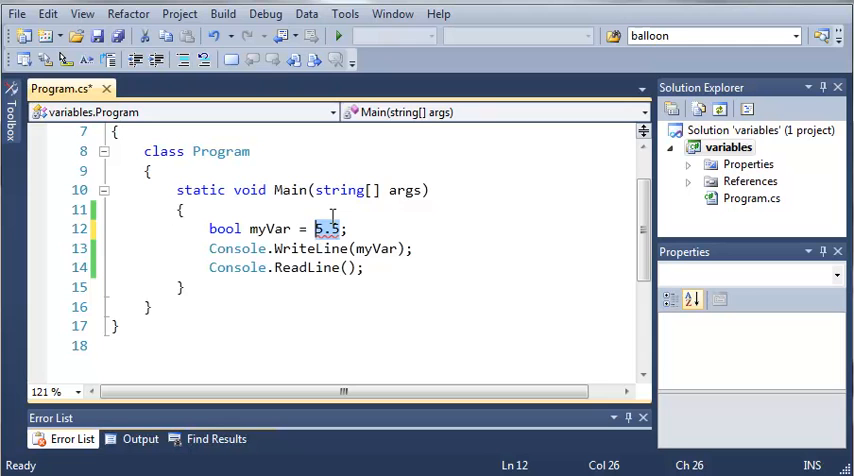
pyautogui.write('true')
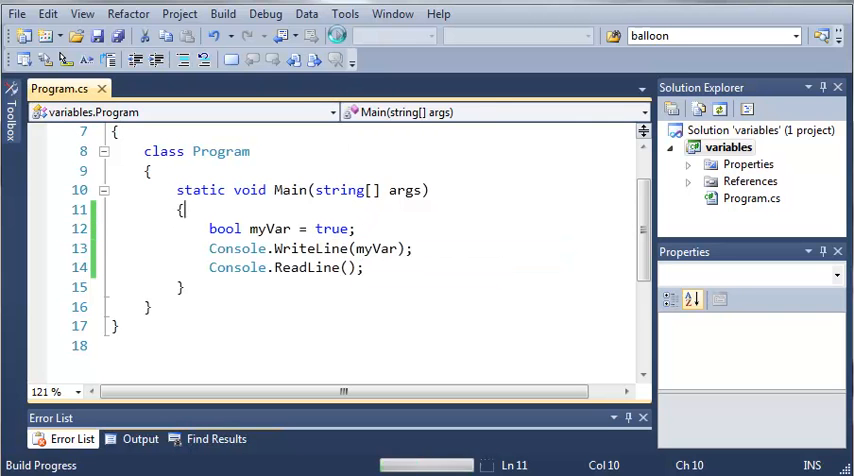
pyautogui.press('F5')
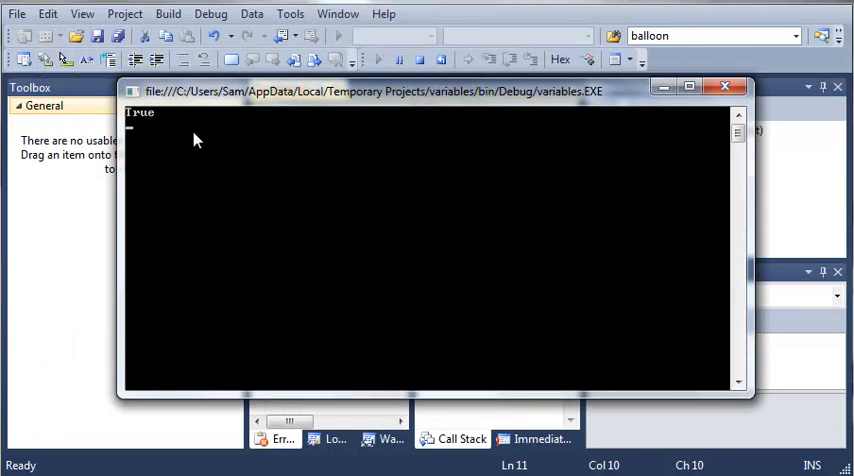
pyautogui.moveTo(238, 103)
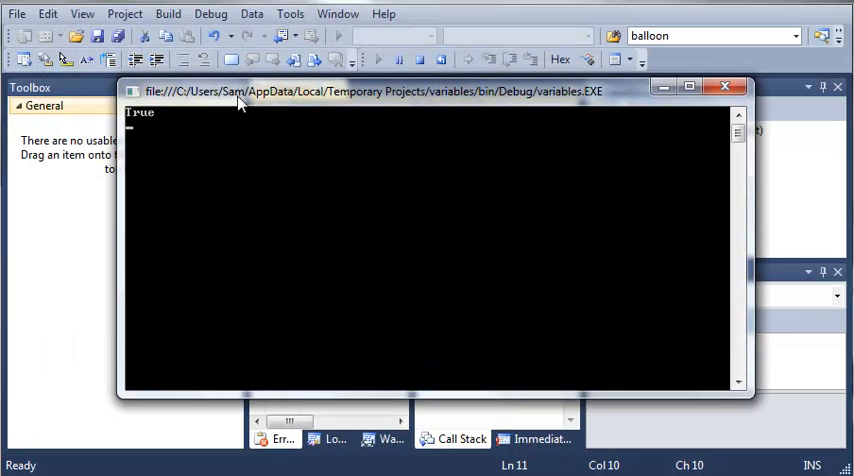
pyautogui.click(724, 86)
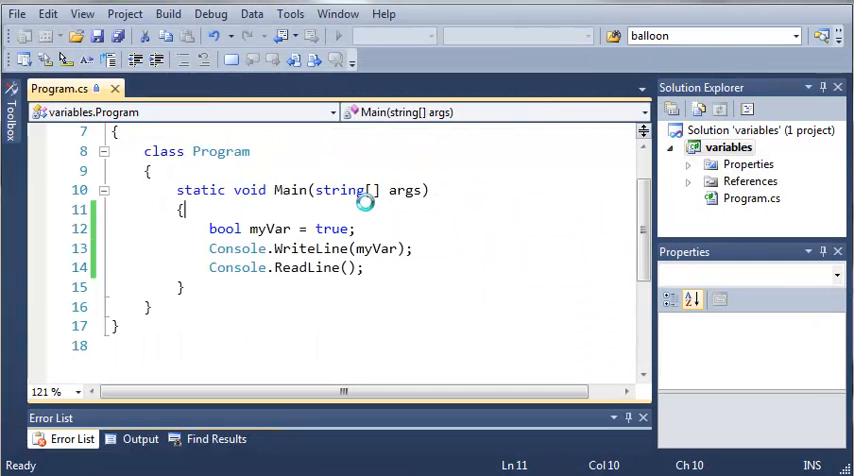
pyautogui.doubleClick(331, 228)
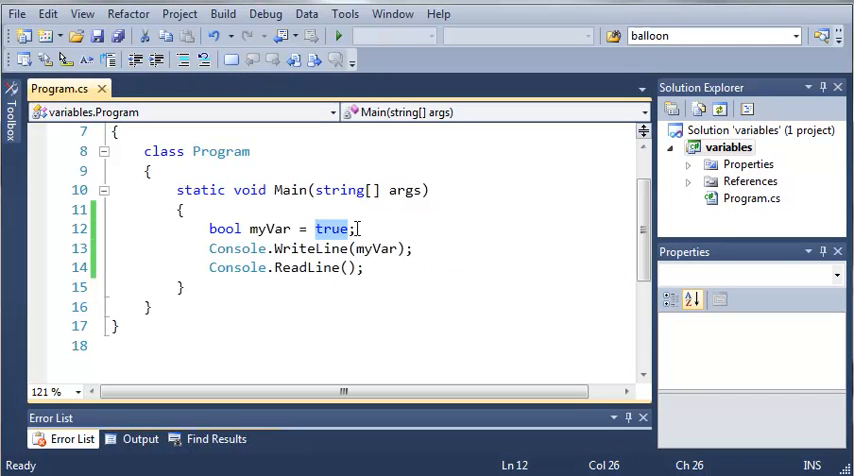
pyautogui.click(330, 228)
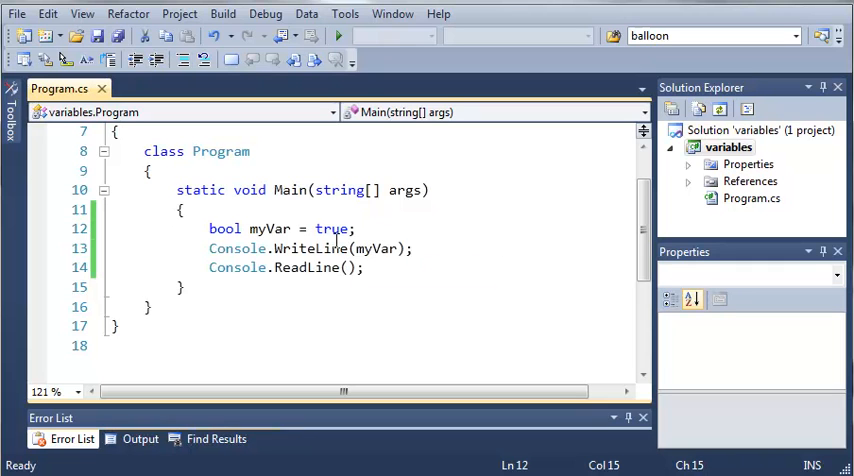
pyautogui.doubleClick(330, 229)
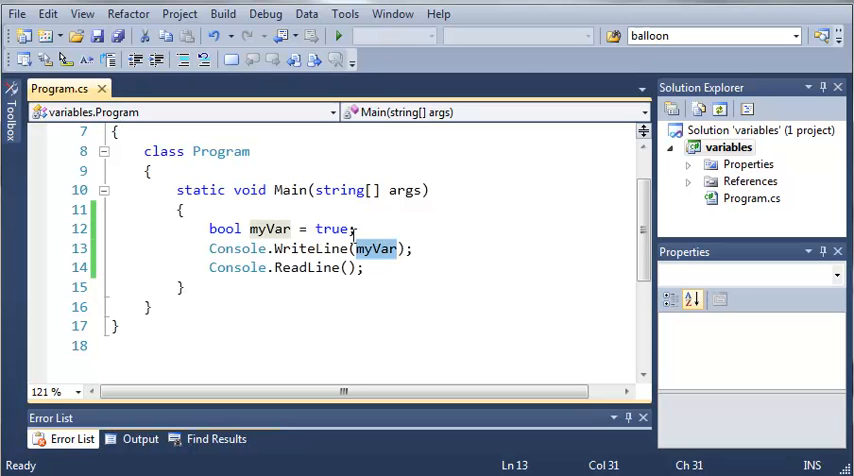
pyautogui.click(311, 228)
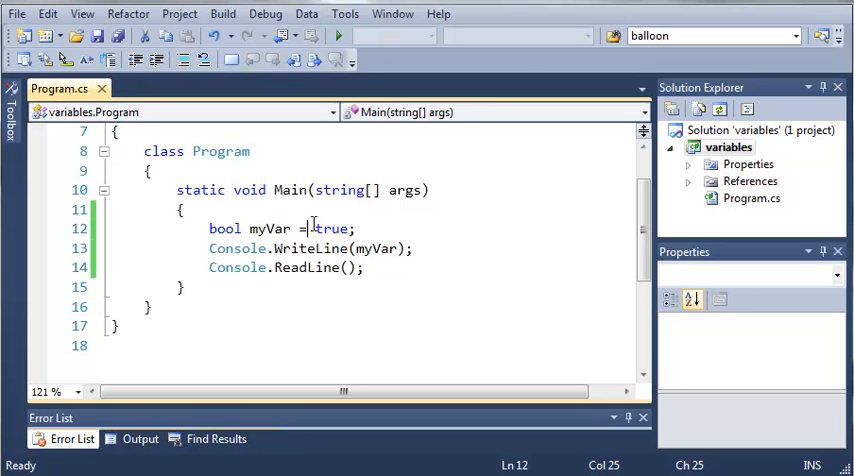
pyautogui.moveTo(224, 228)
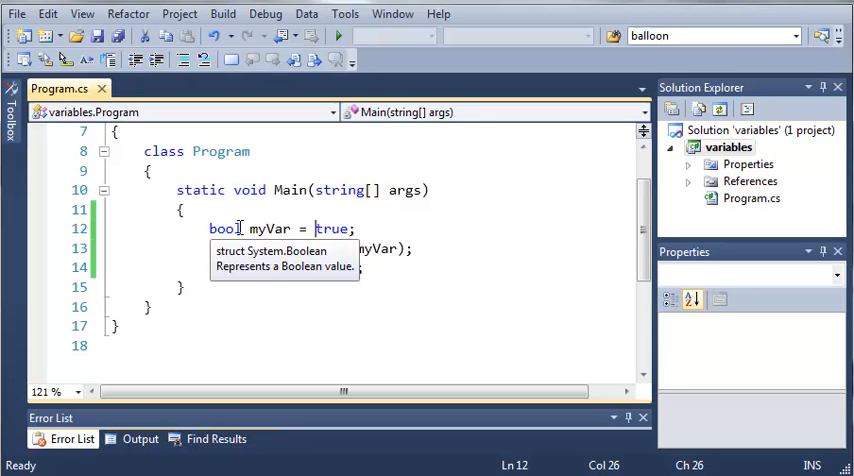
# - Make myVar a string "true--", run it to print true--, and close the console
pyautogui.write('string')
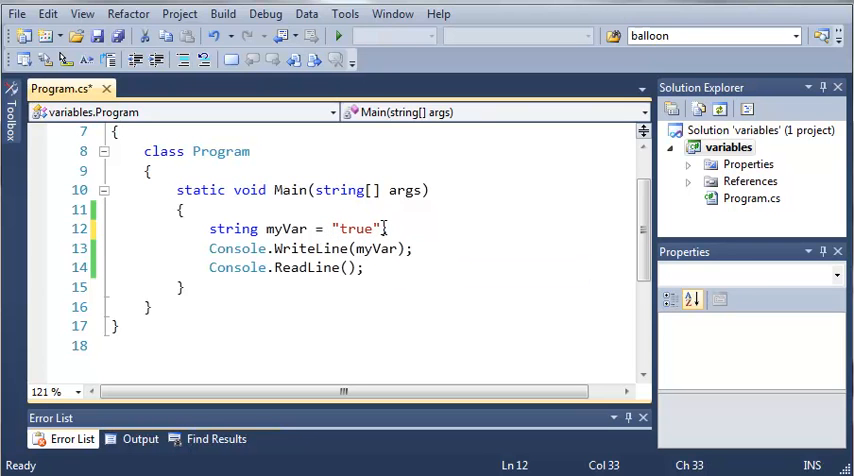
pyautogui.write('--')
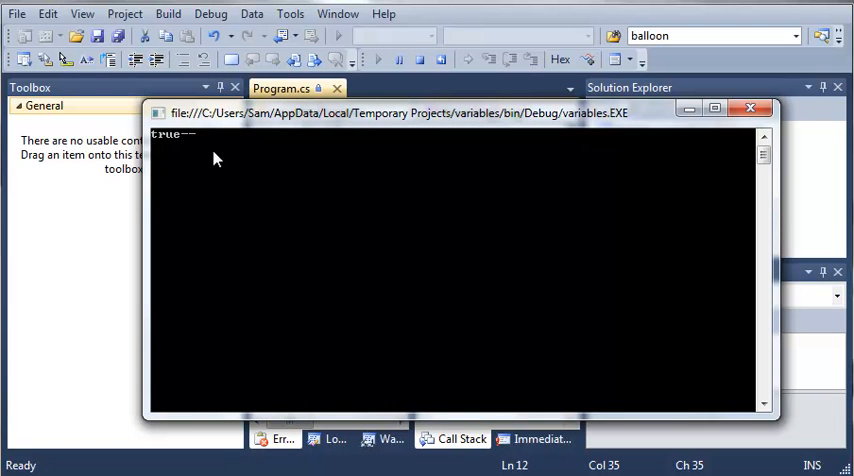
pyautogui.click(751, 108)
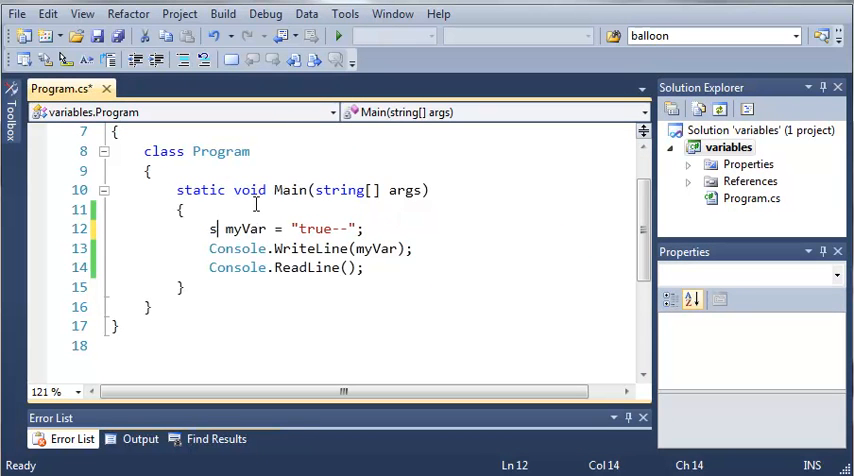
# - Declare myVar as char 'f', run to print f, and close the console
pyautogui.write('har myVar =')
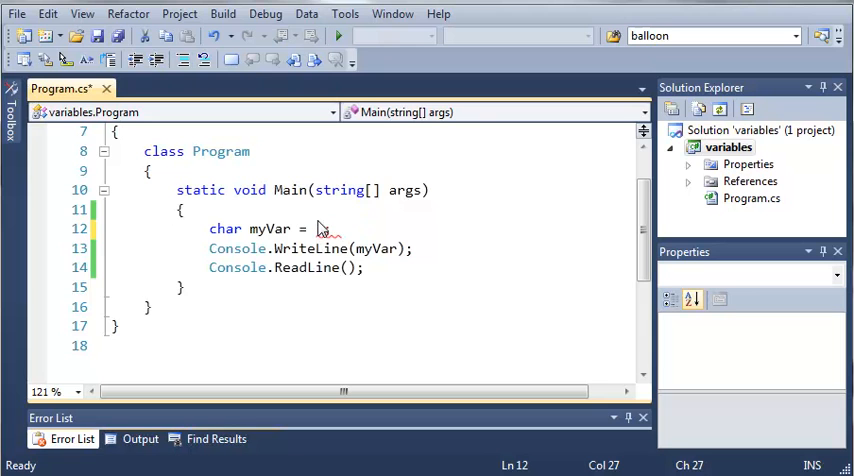
pyautogui.write("'f';")
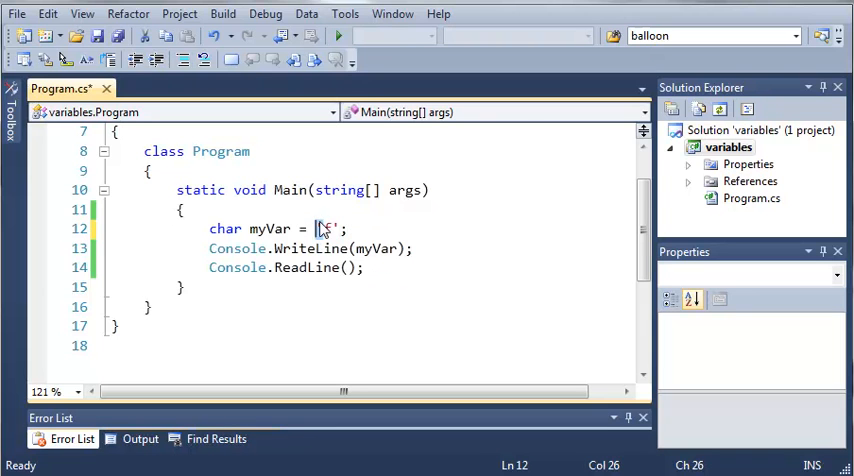
pyautogui.write('f')
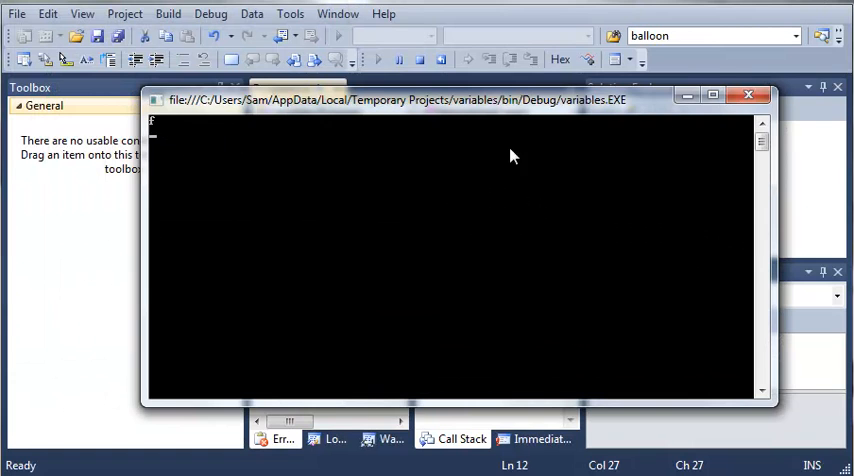
pyautogui.click(748, 95)
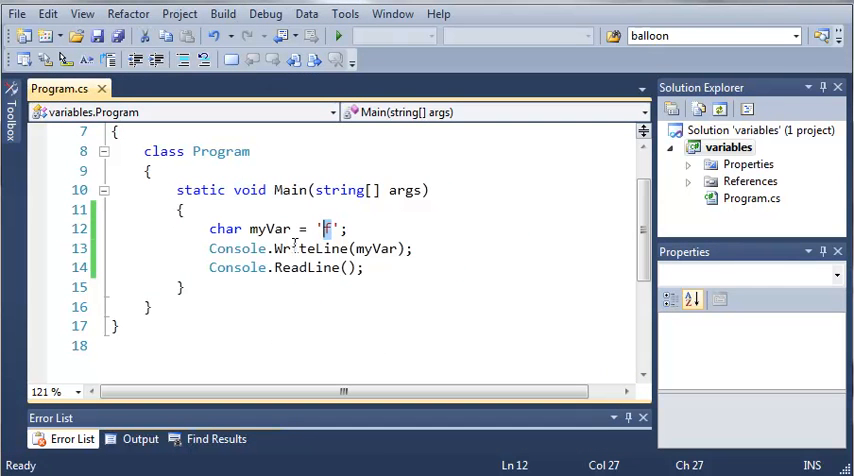